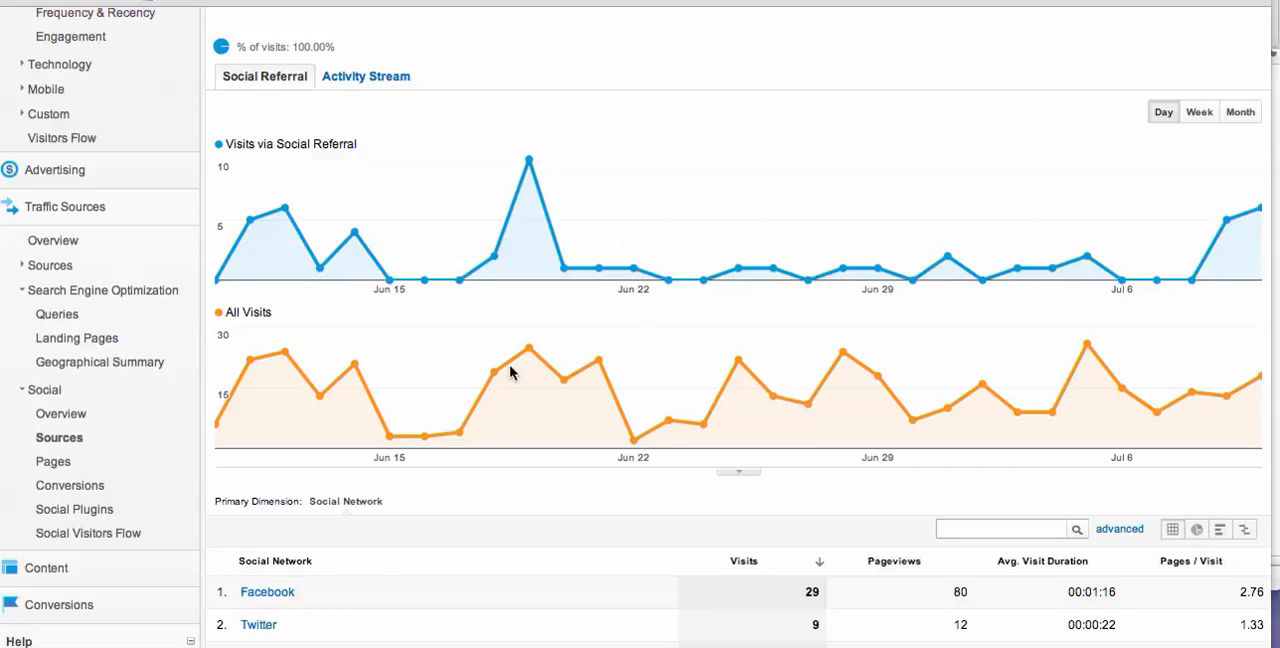
scroll(up, 3)
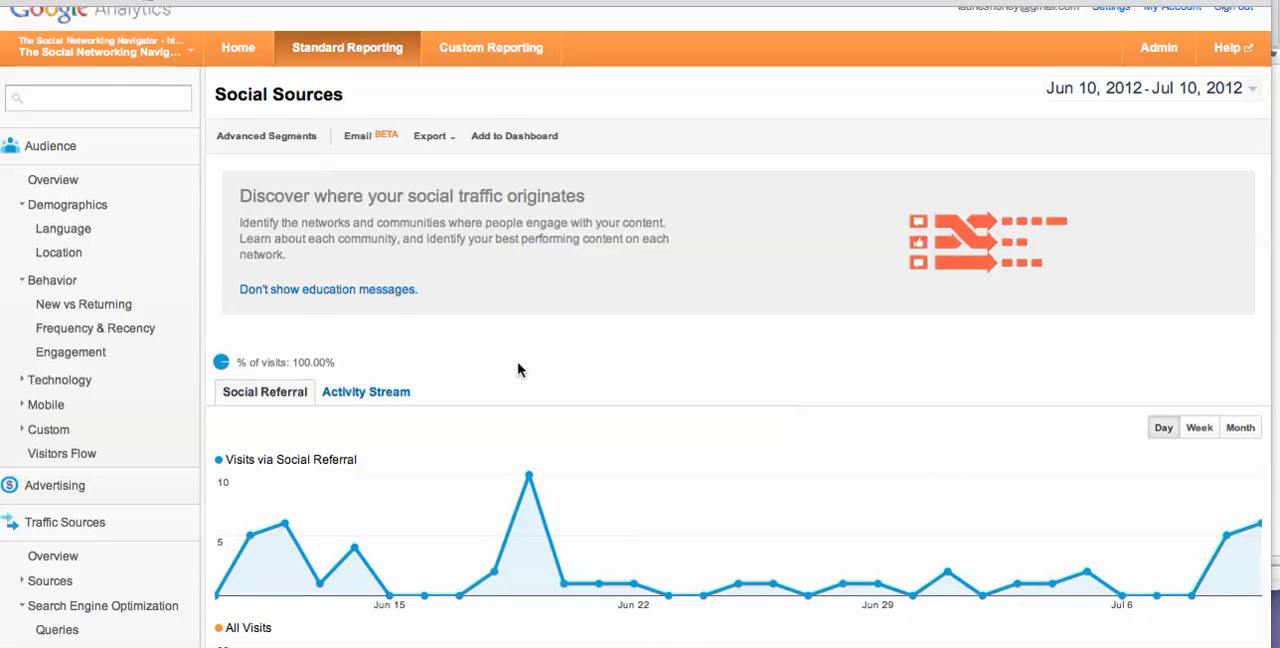
scroll(down, 3)
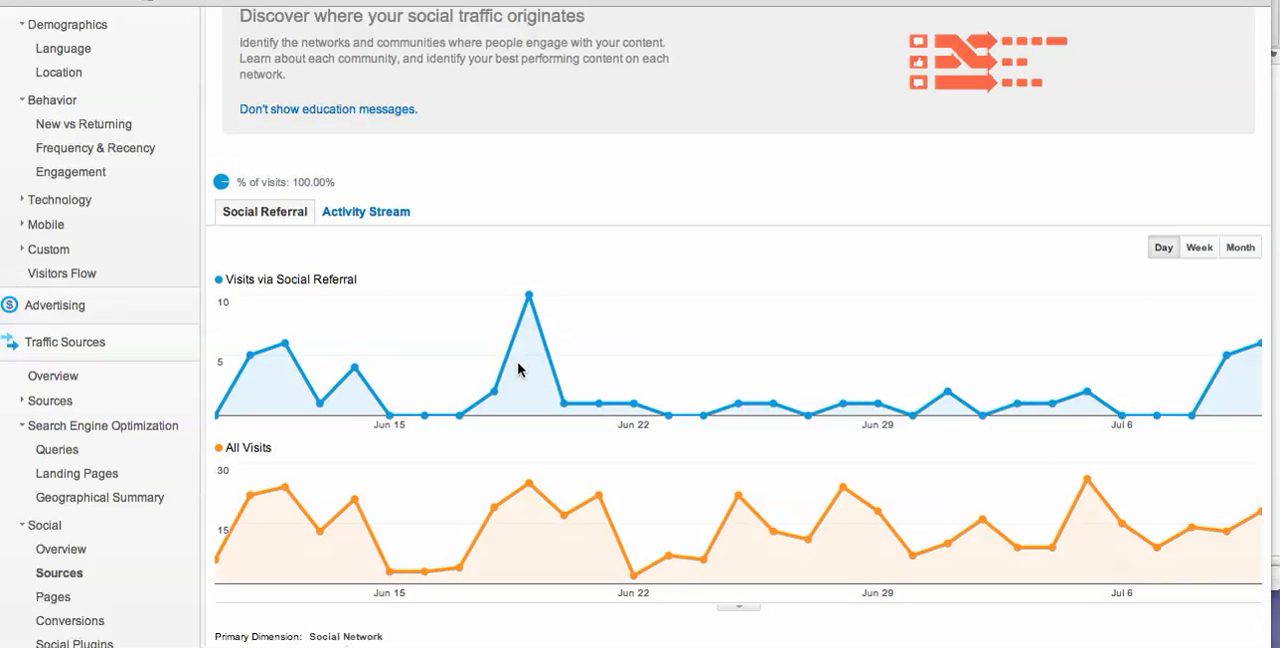
scroll(up, 3)
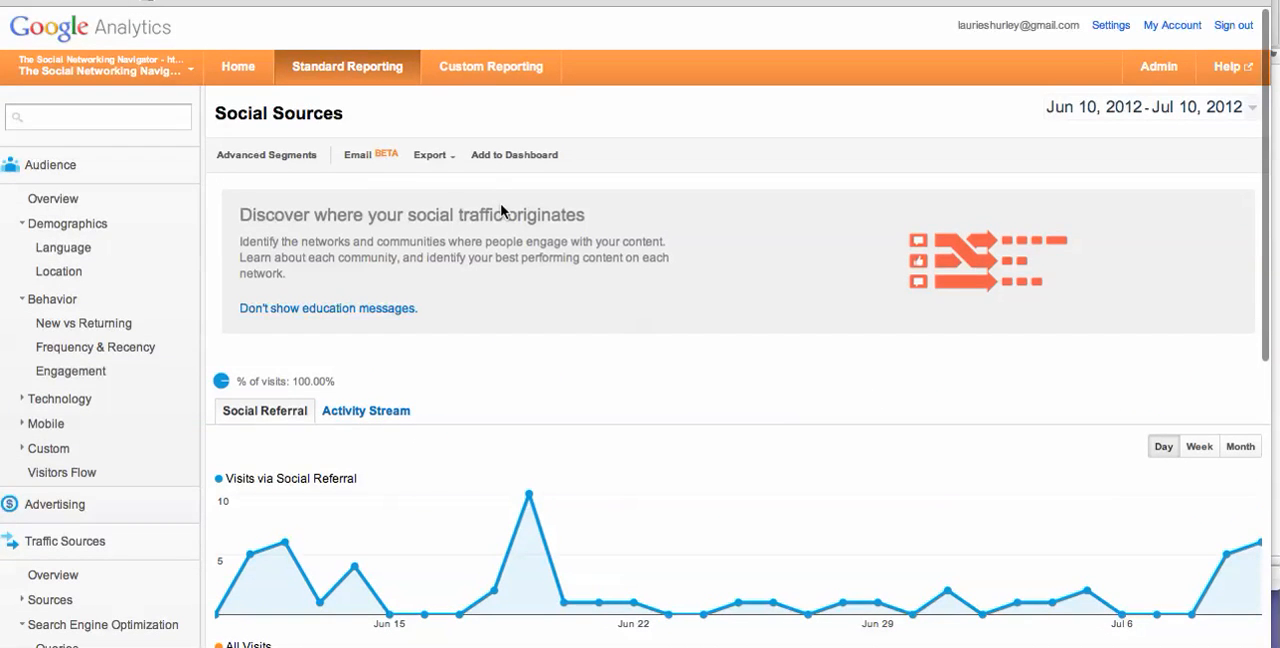
scroll(down, 3)
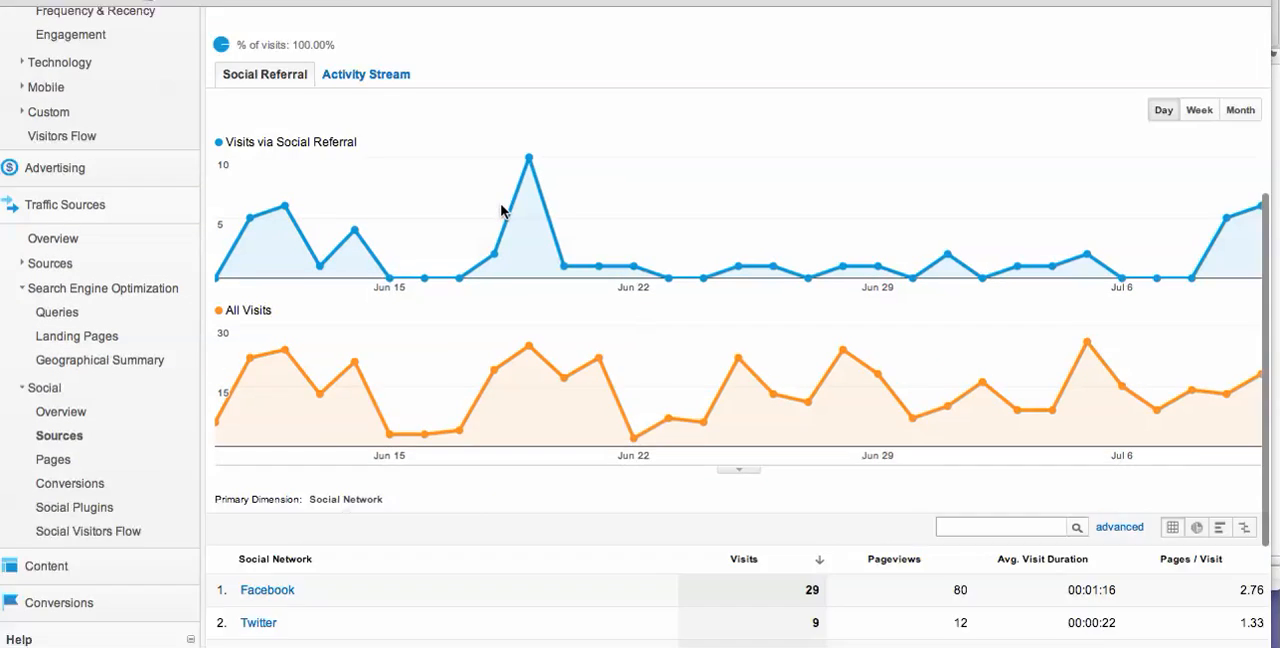
scroll(down, 3)
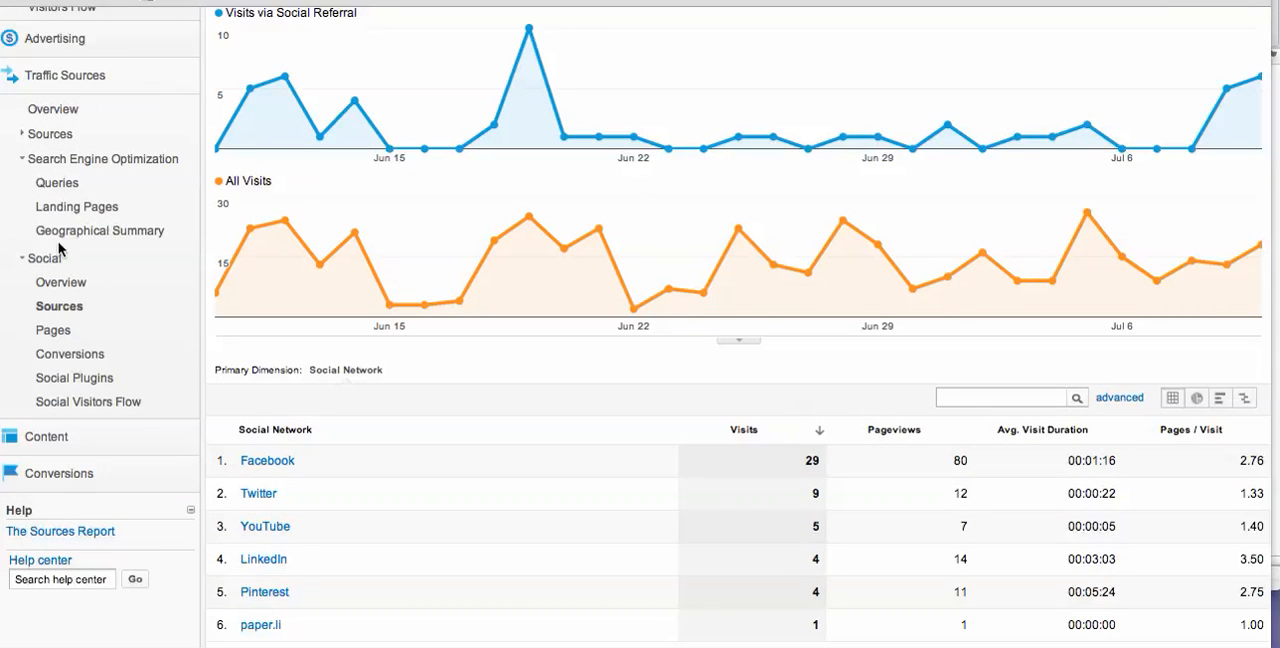
mouse_move(64, 310)
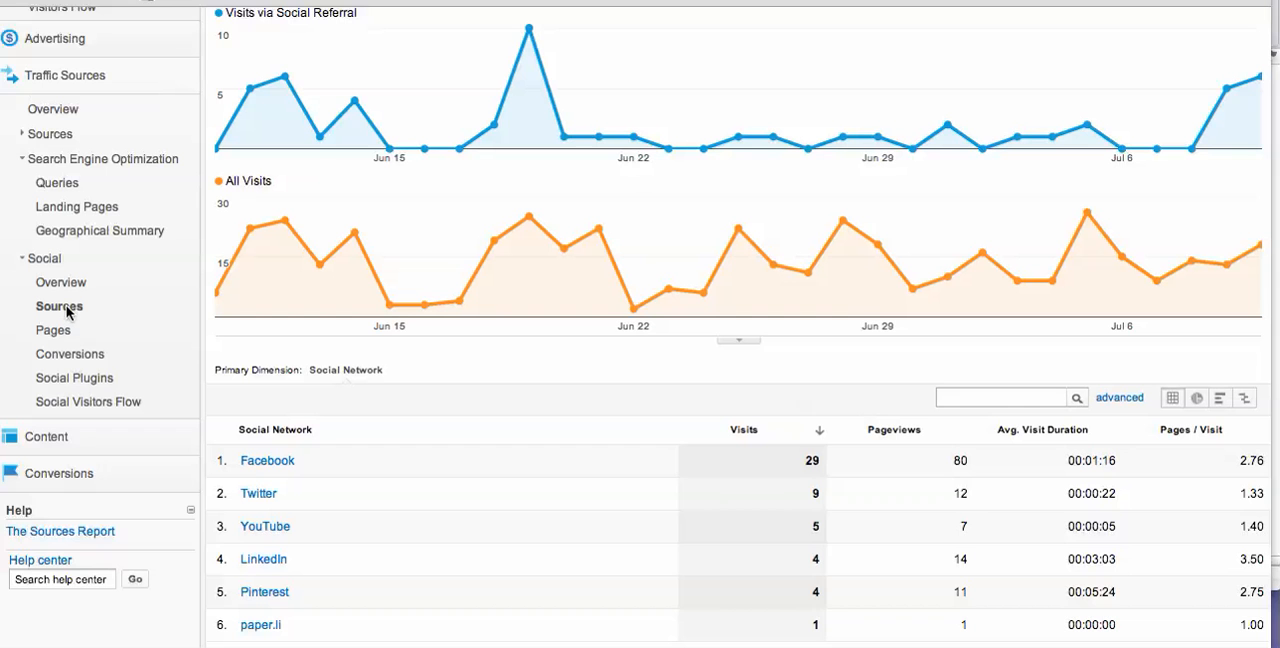
scroll(down, 3)
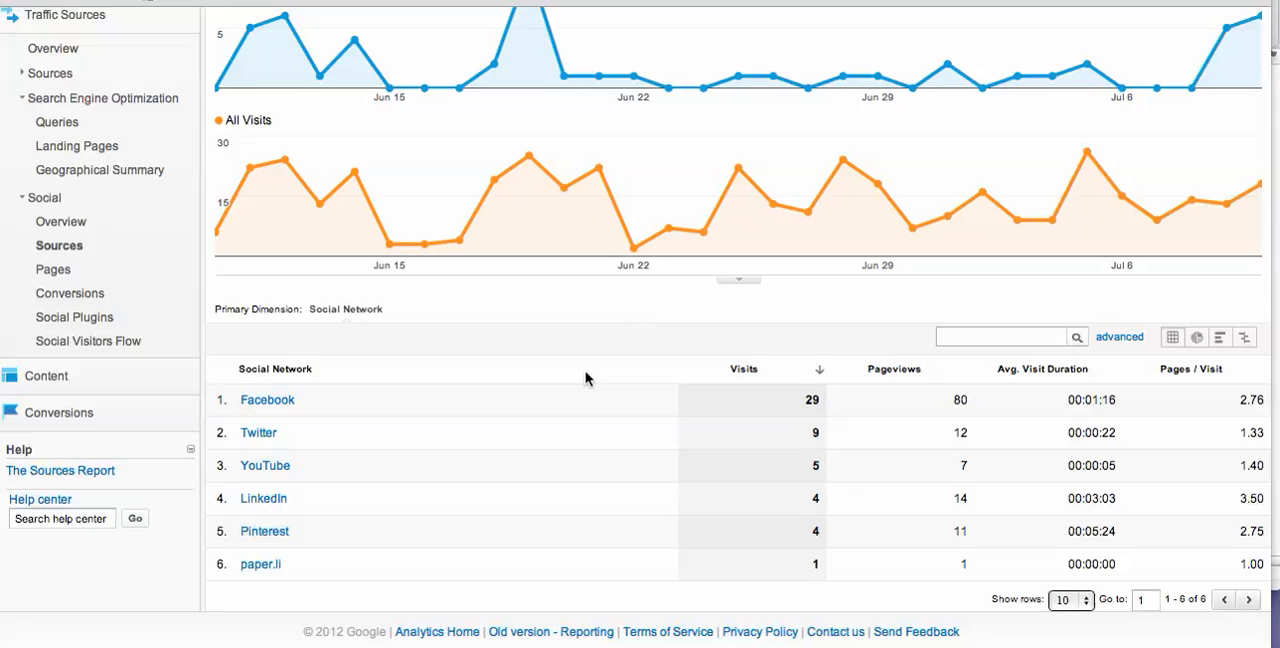
mouse_move(268, 412)
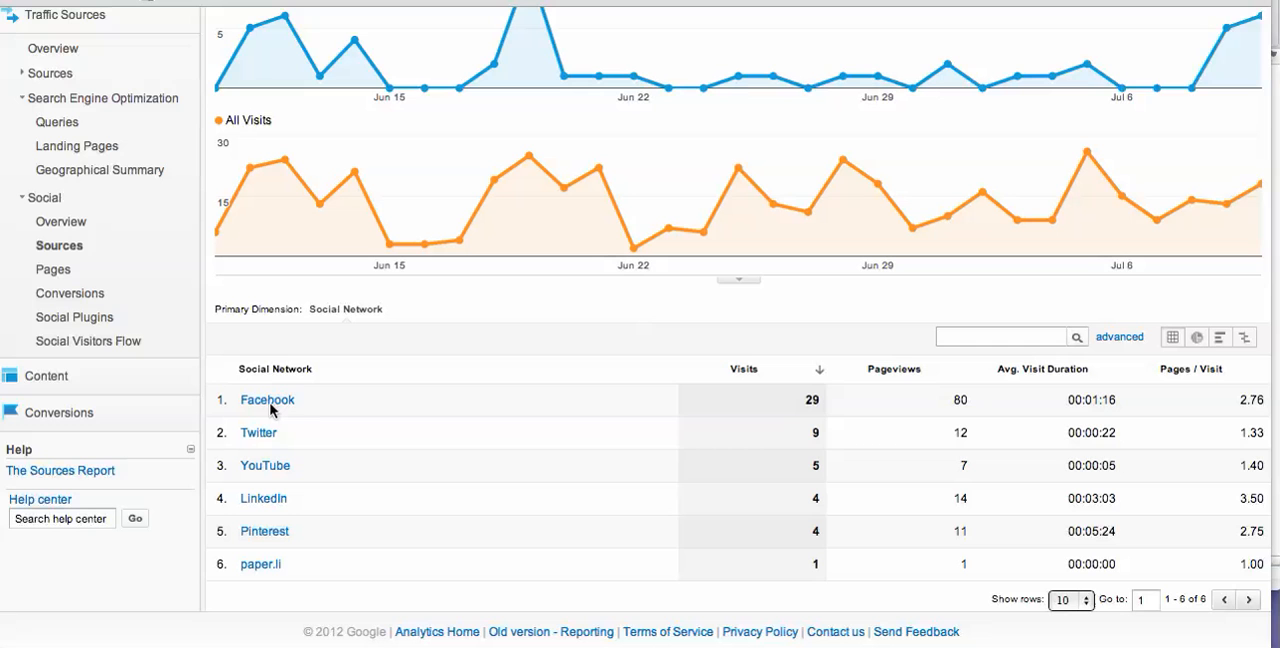
mouse_move(816, 416)
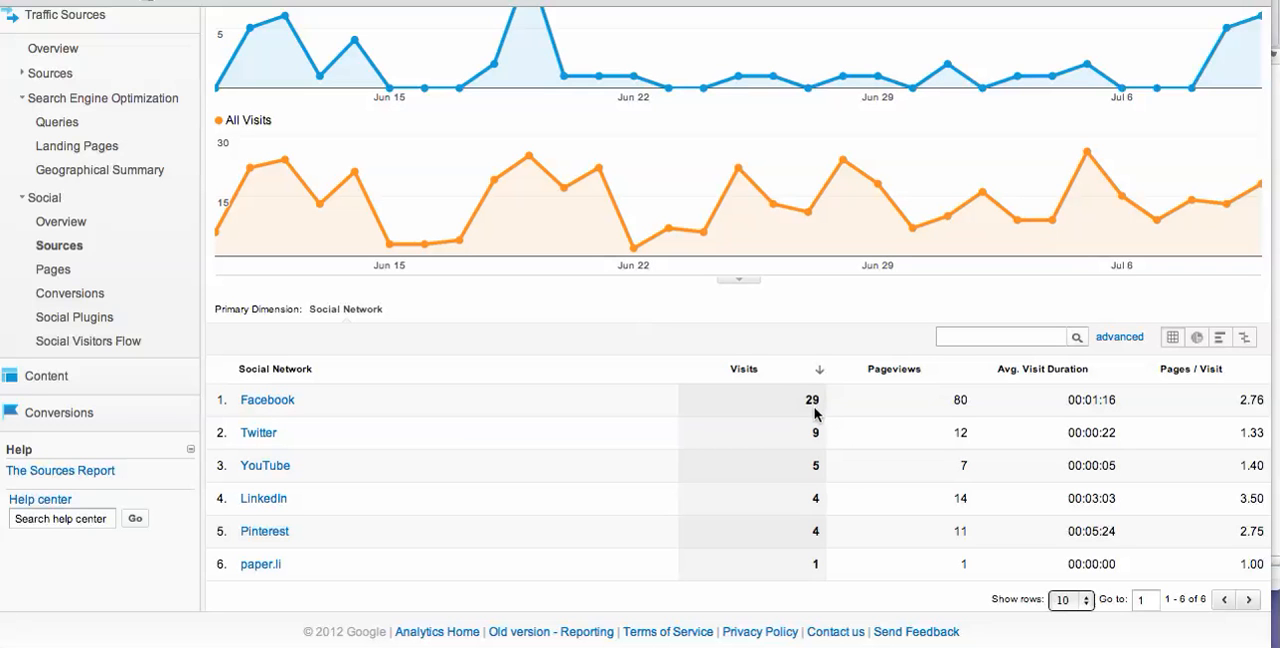
mouse_move(1064, 404)
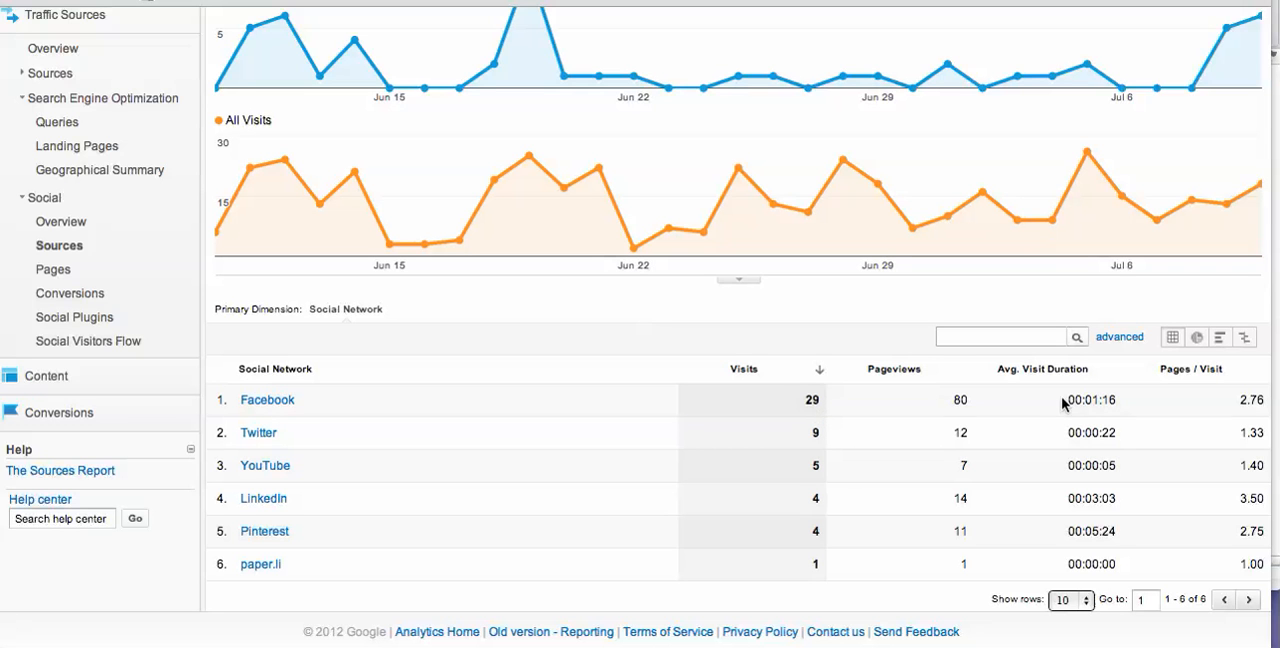
mouse_move(1104, 412)
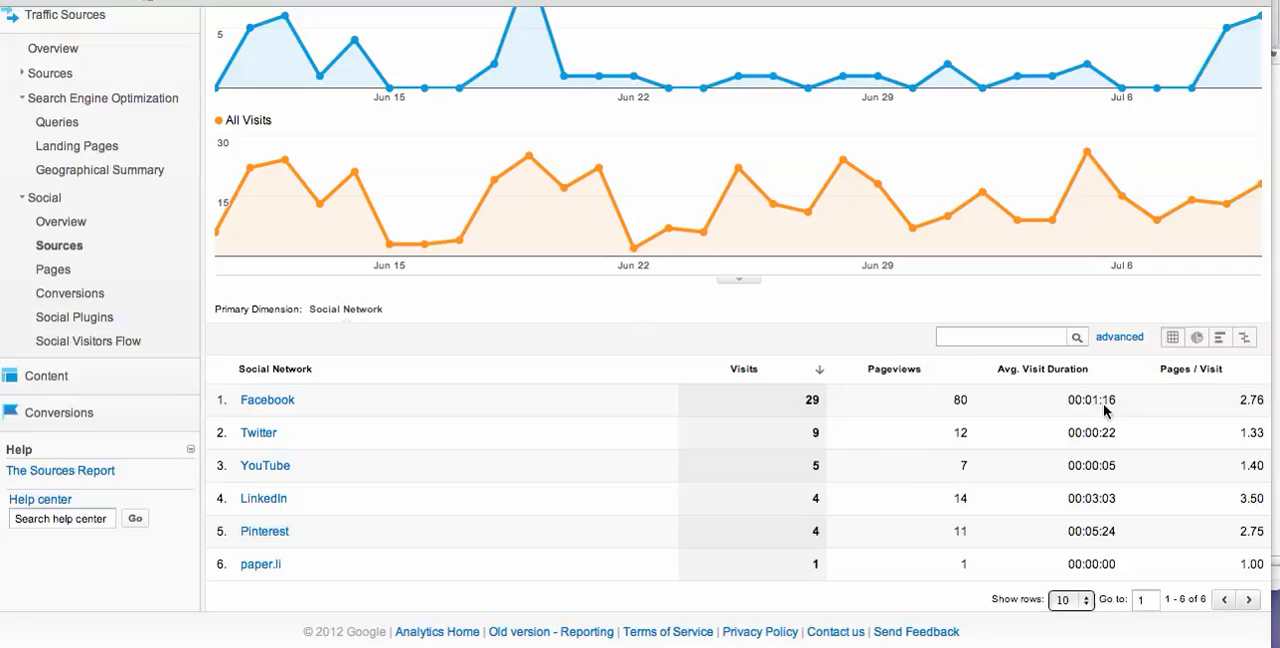
mouse_move(1116, 448)
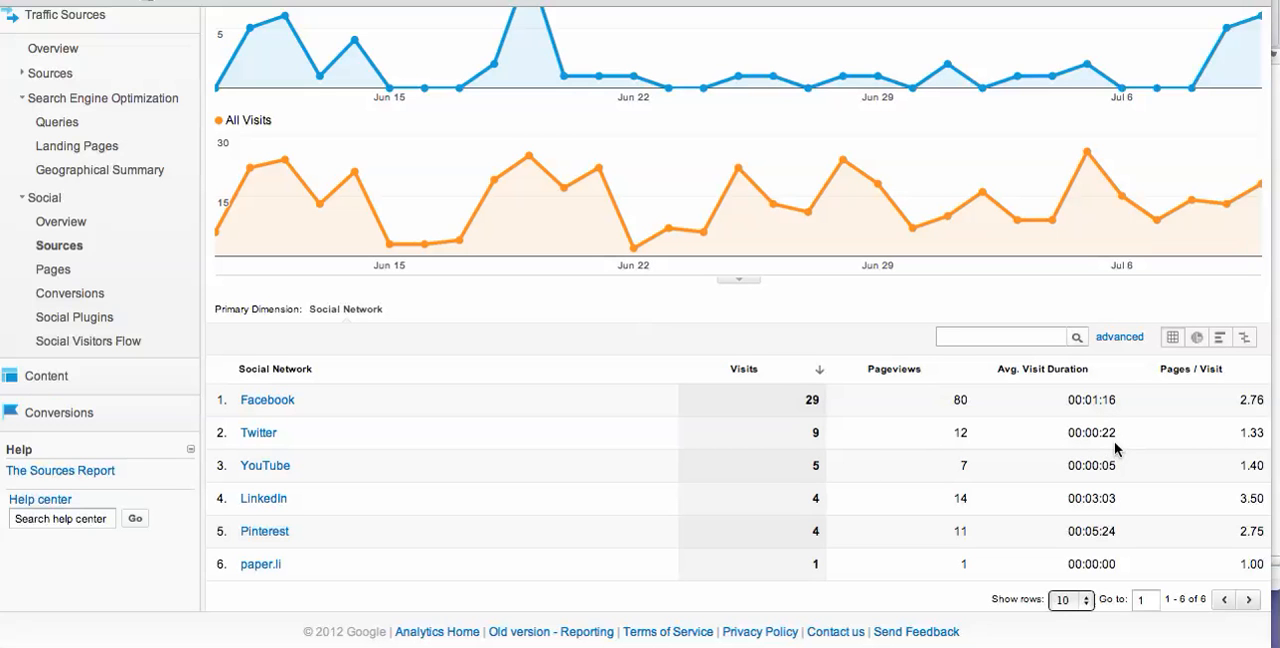
mouse_move(1110, 478)
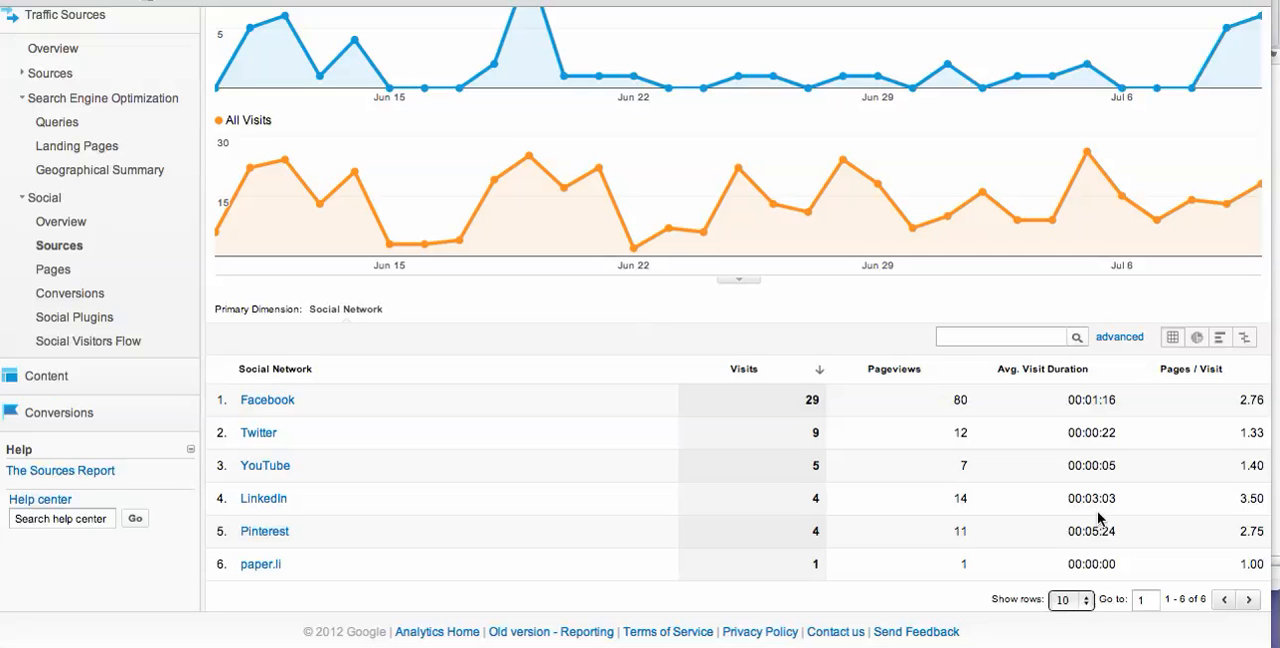
mouse_move(792, 518)
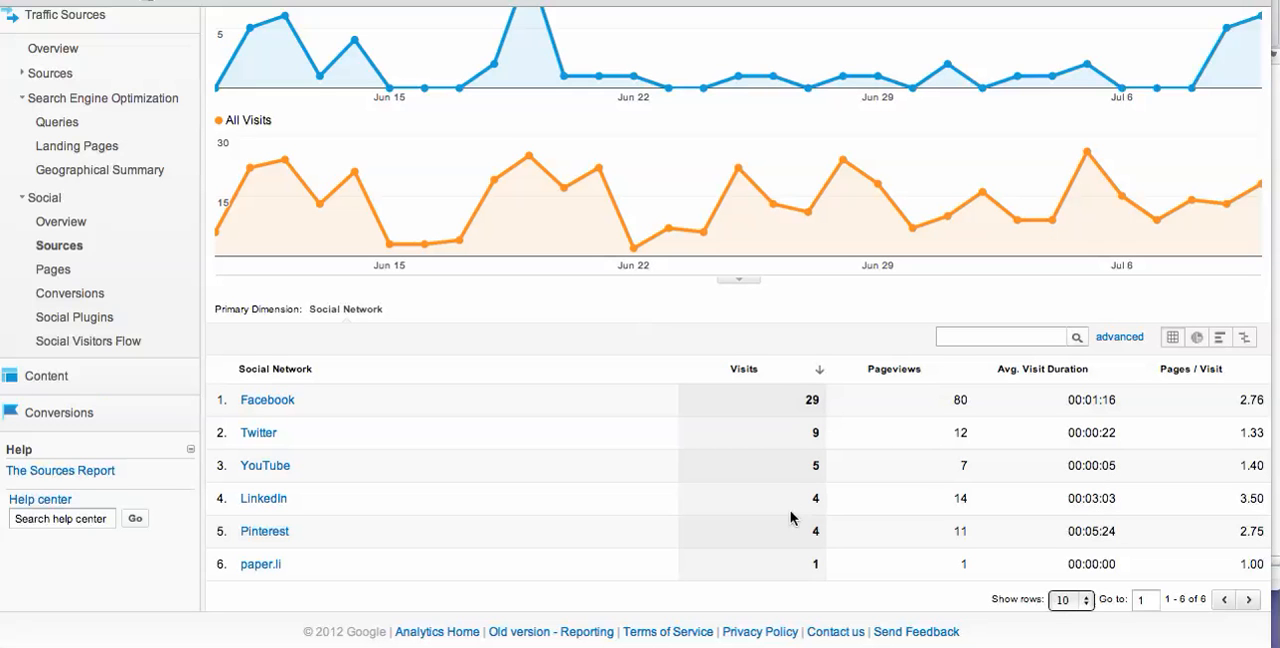
mouse_move(832, 510)
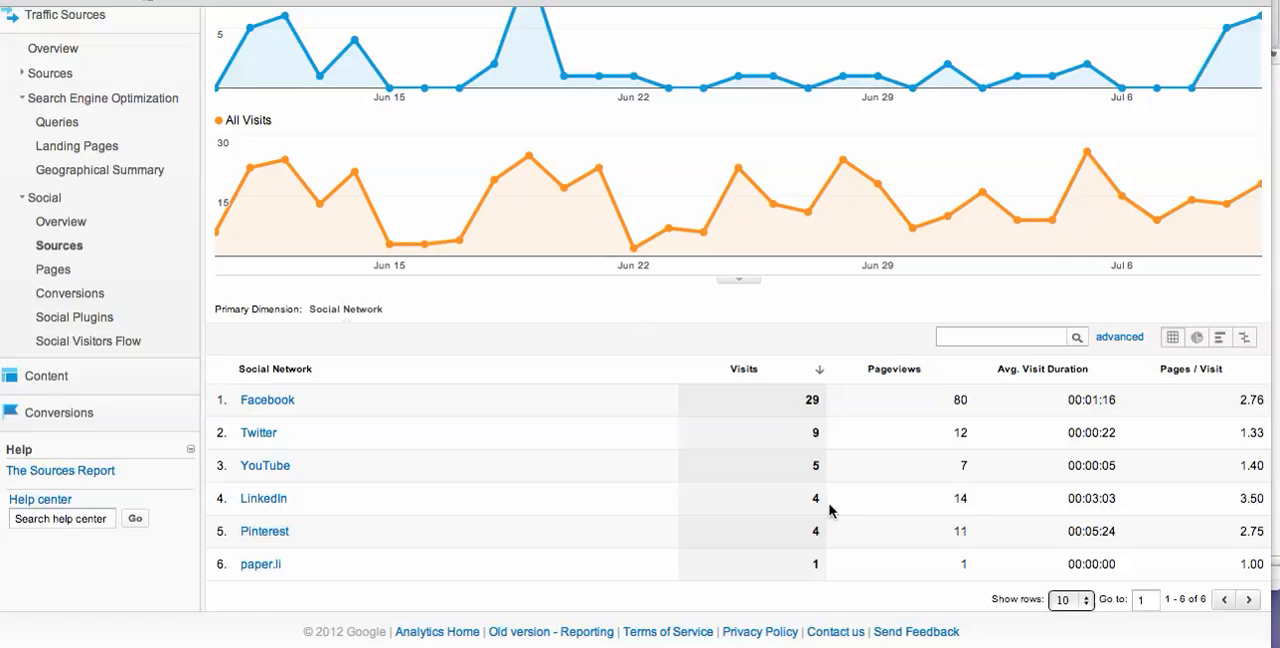
mouse_move(964, 512)
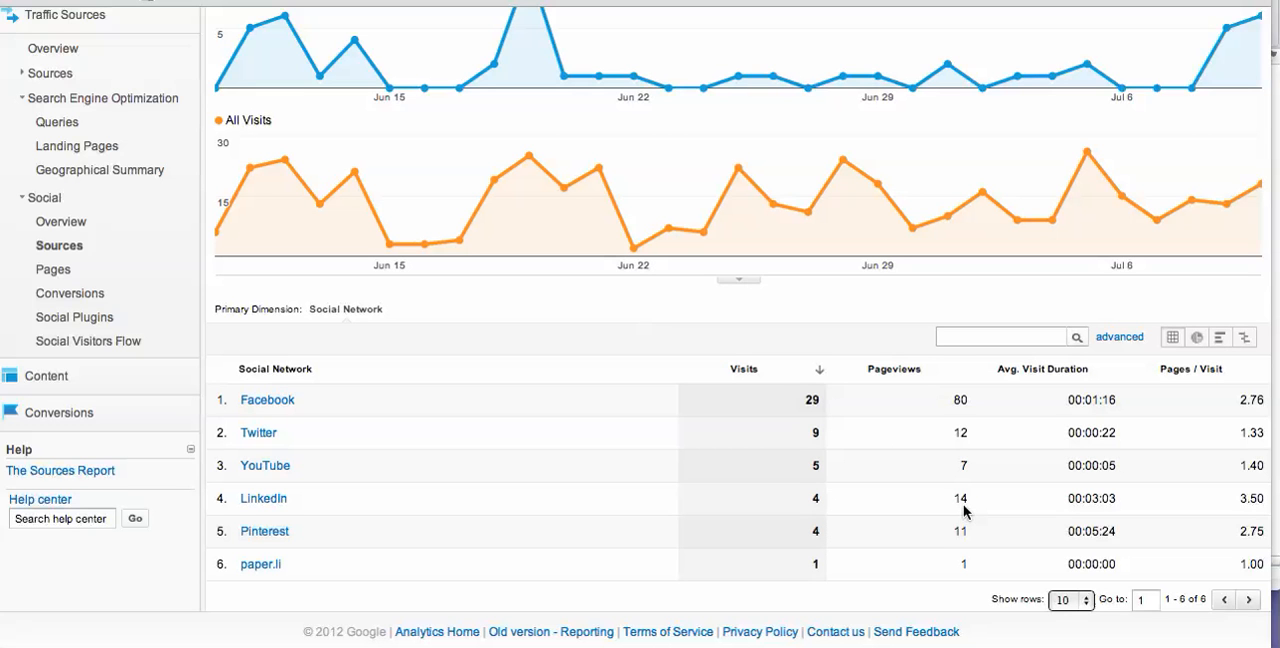
mouse_move(1096, 548)
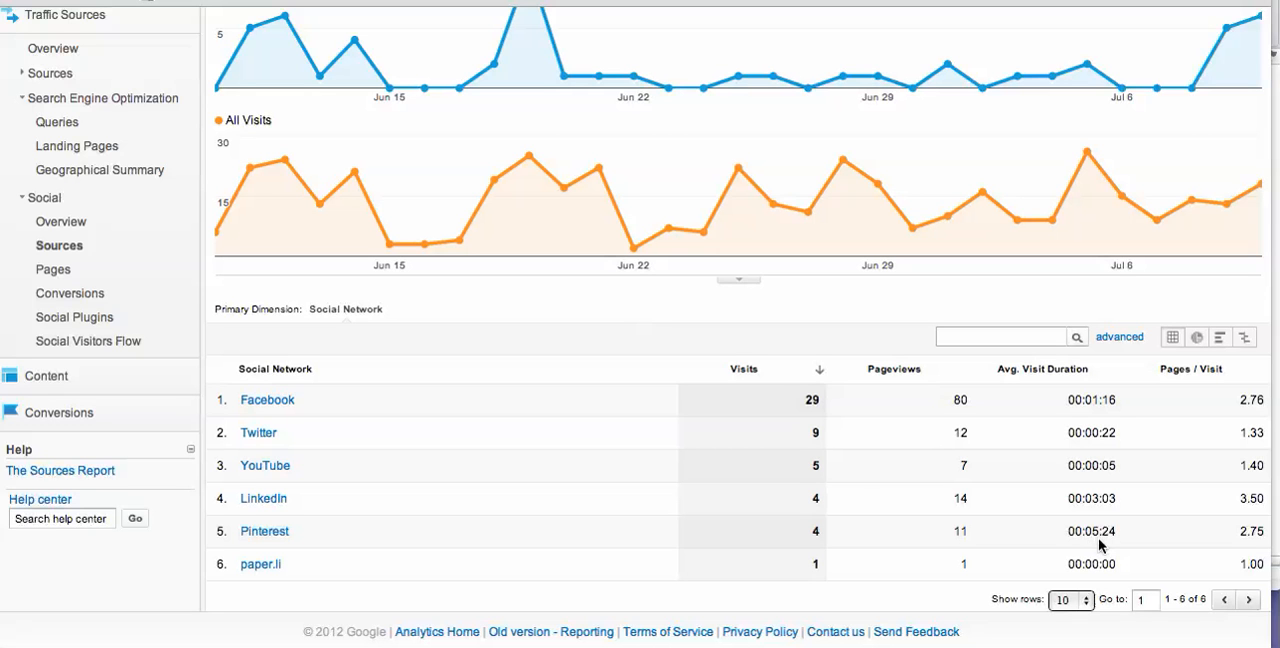
mouse_move(852, 548)
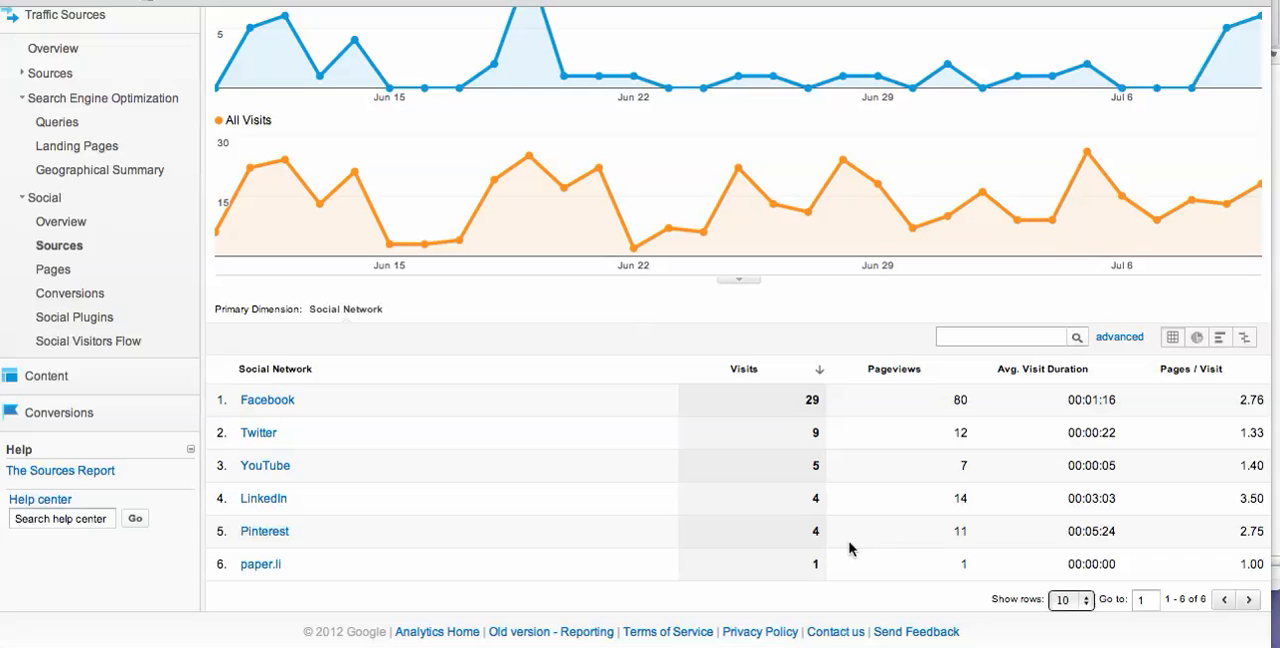
mouse_move(968, 546)
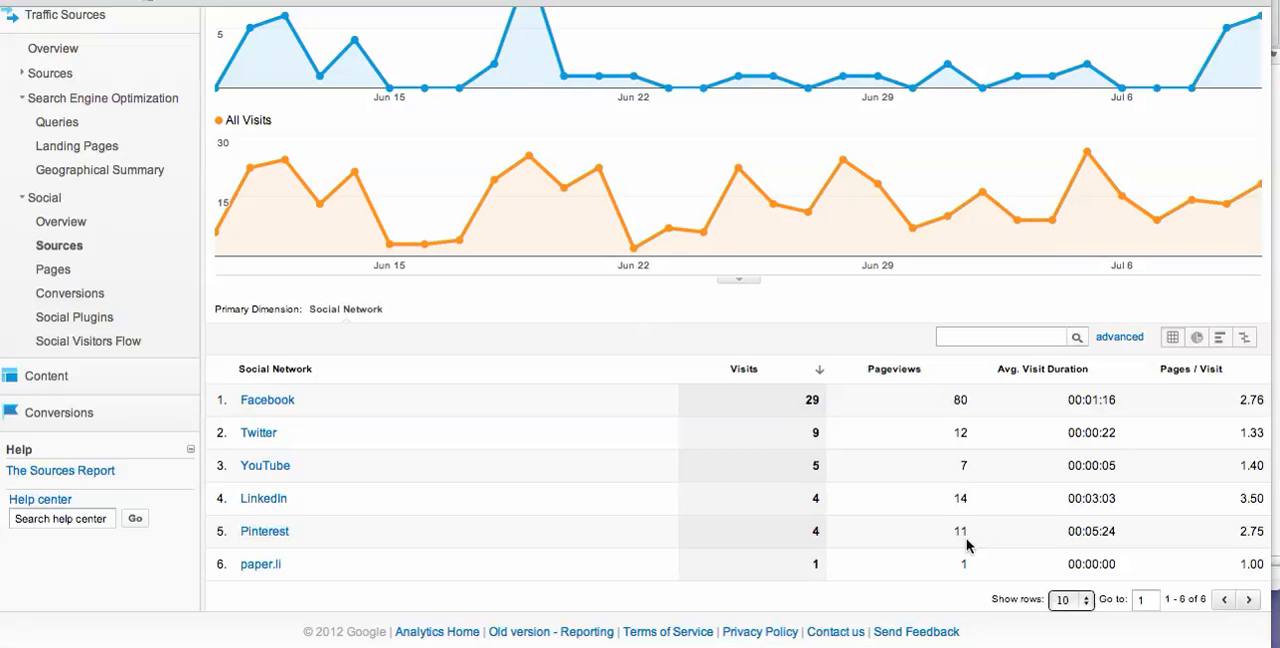
mouse_move(806, 584)
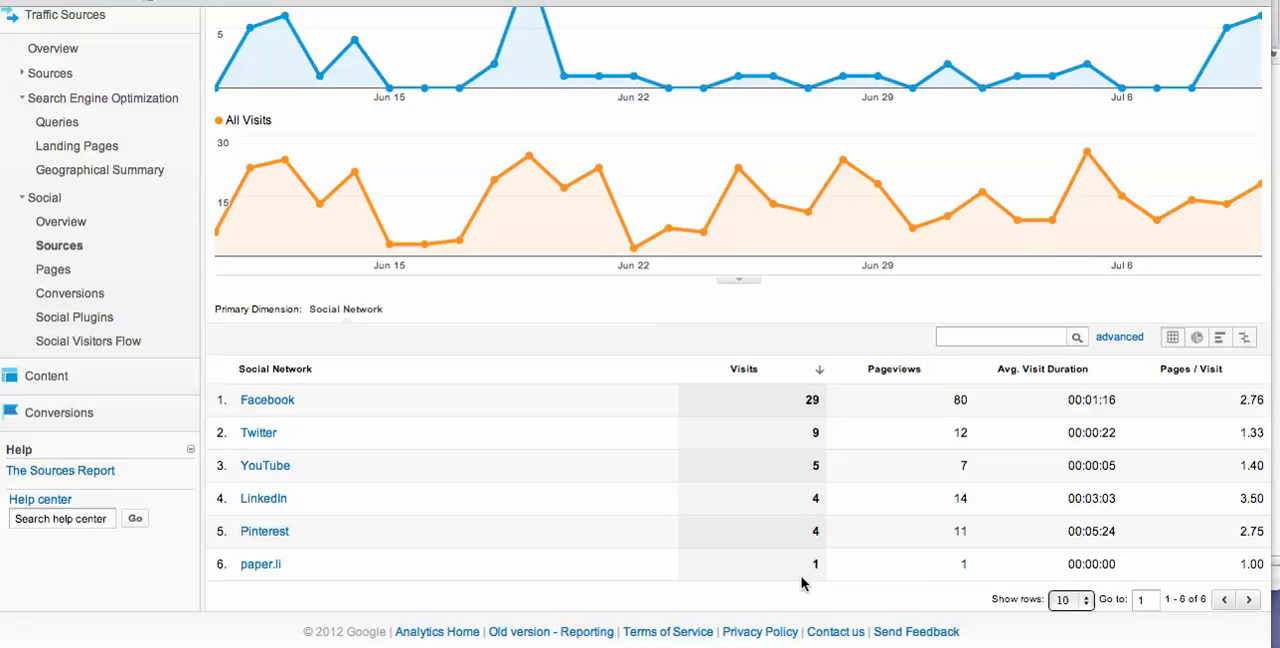
mouse_move(840, 584)
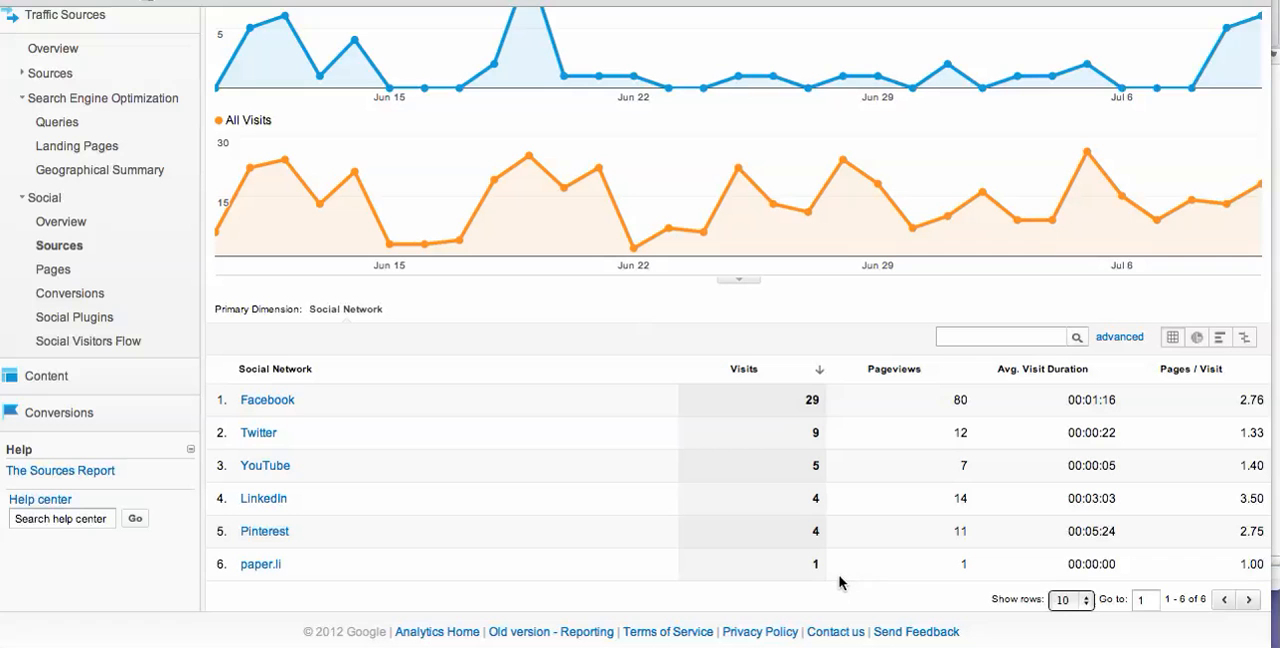
mouse_move(974, 460)
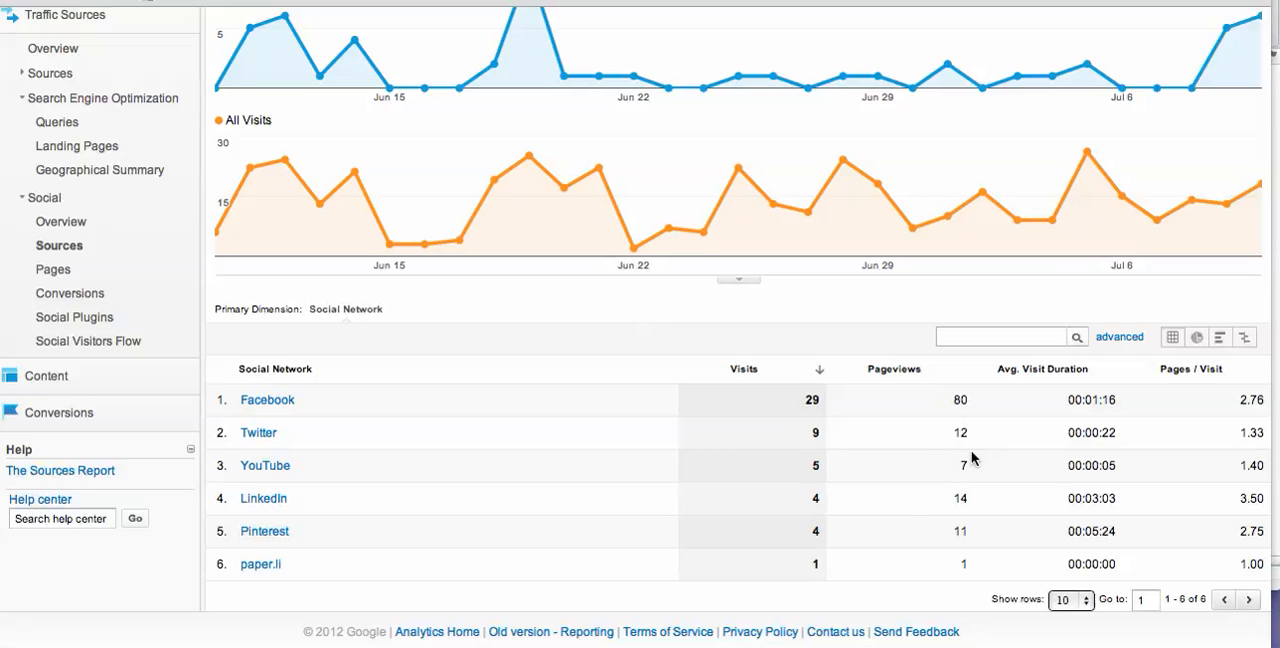
mouse_move(930, 498)
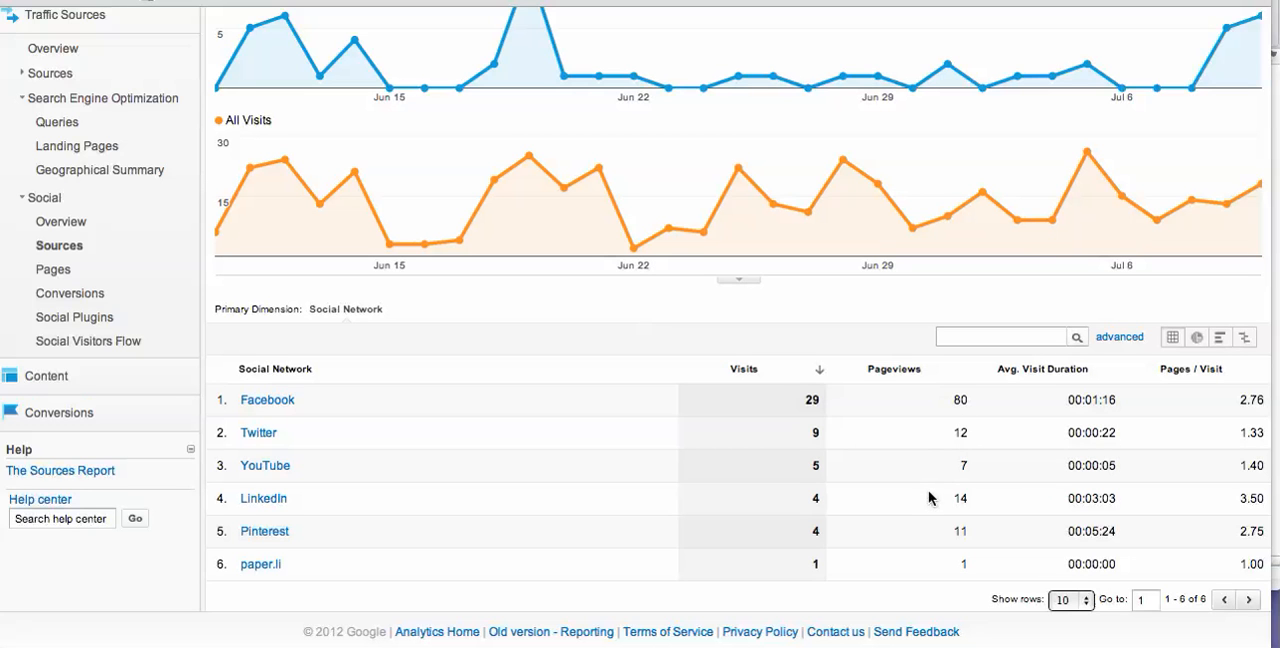
mouse_move(320, 408)
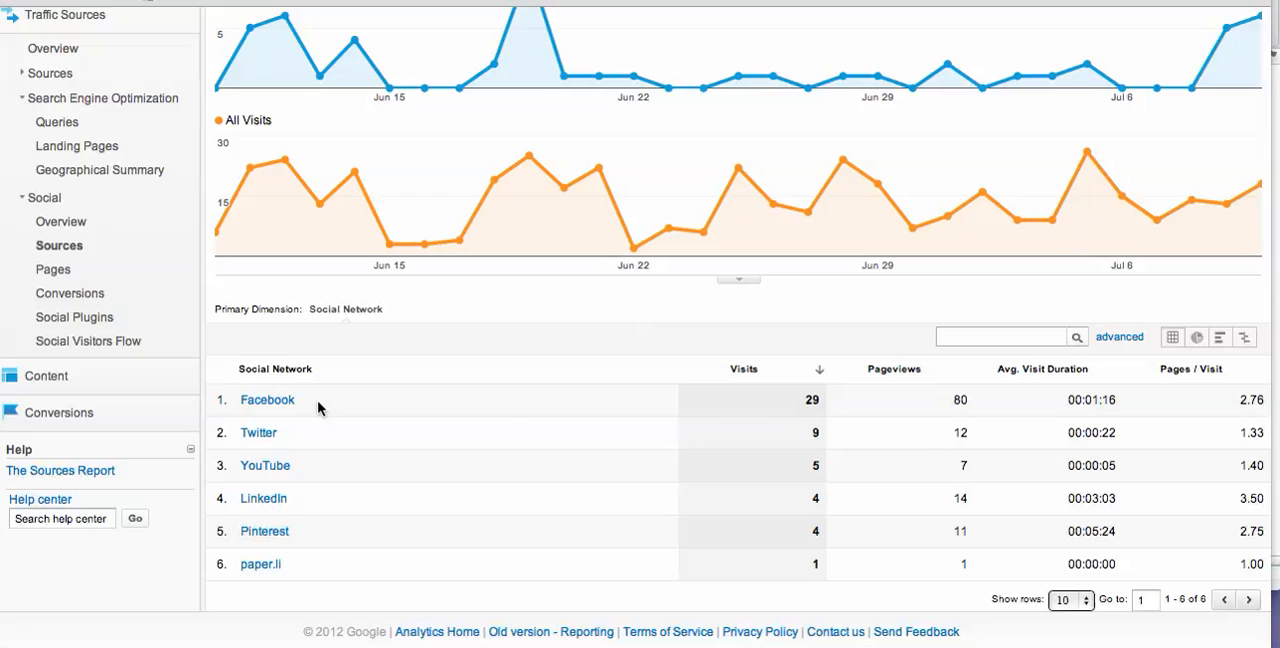
mouse_move(298, 414)
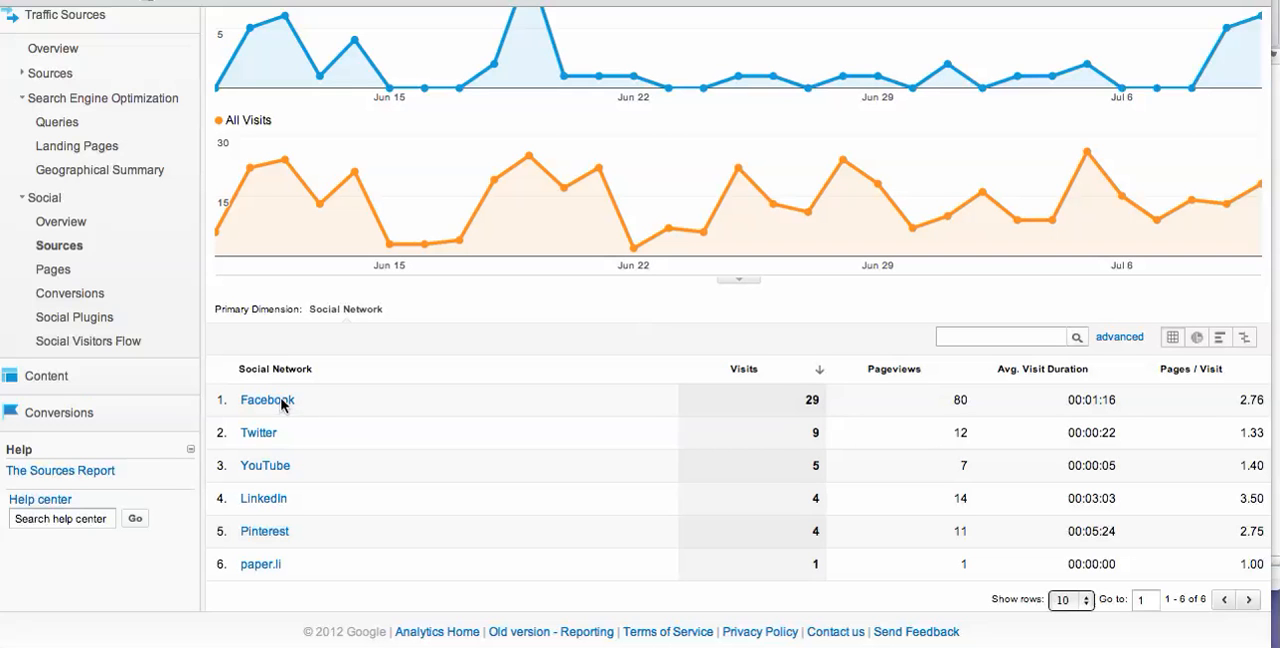
mouse_move(360, 508)
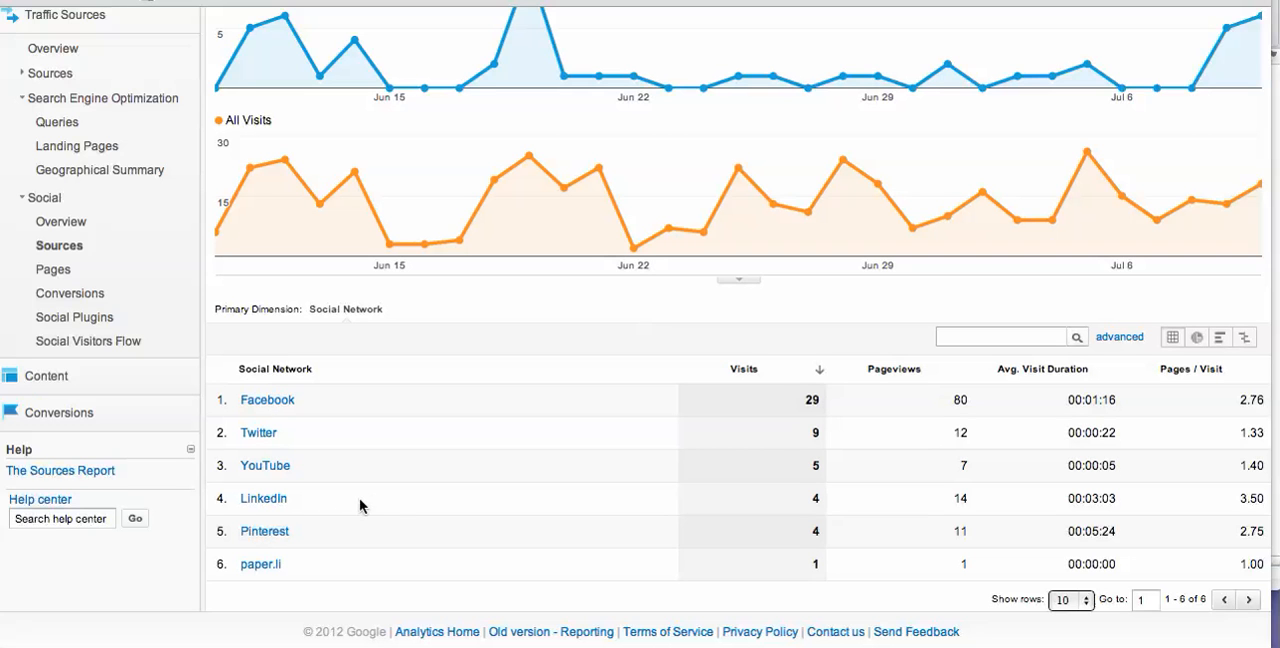
mouse_move(370, 500)
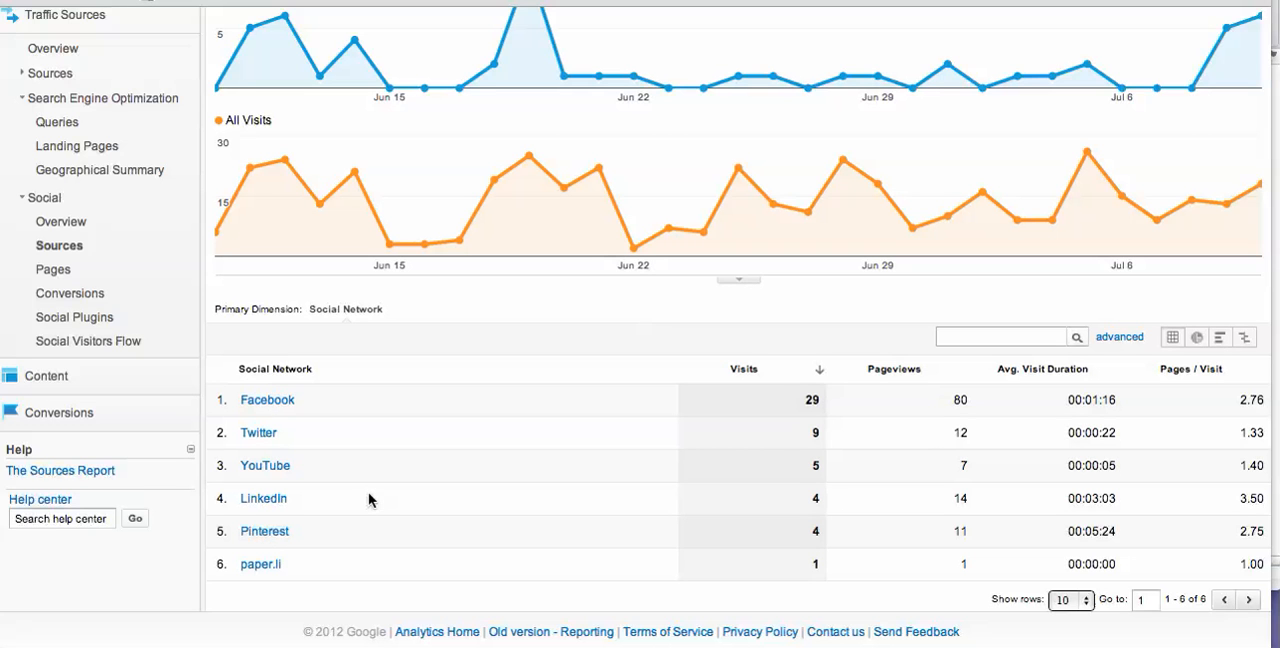
mouse_move(1122, 424)
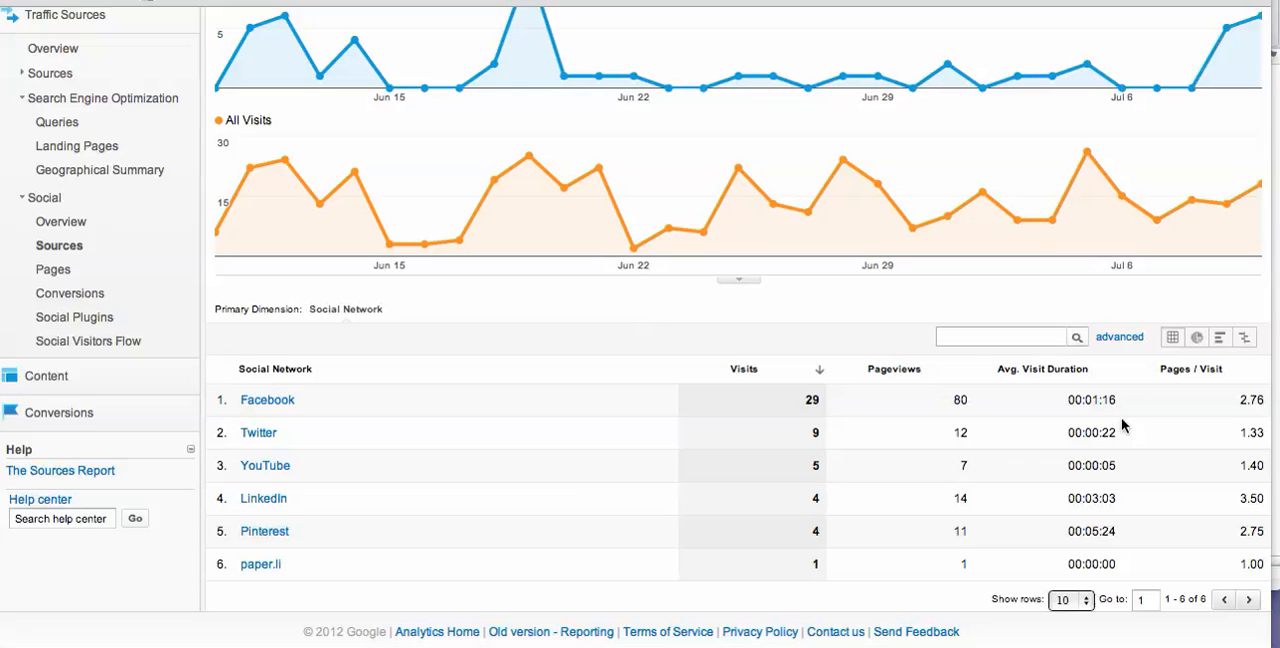
mouse_move(1078, 524)
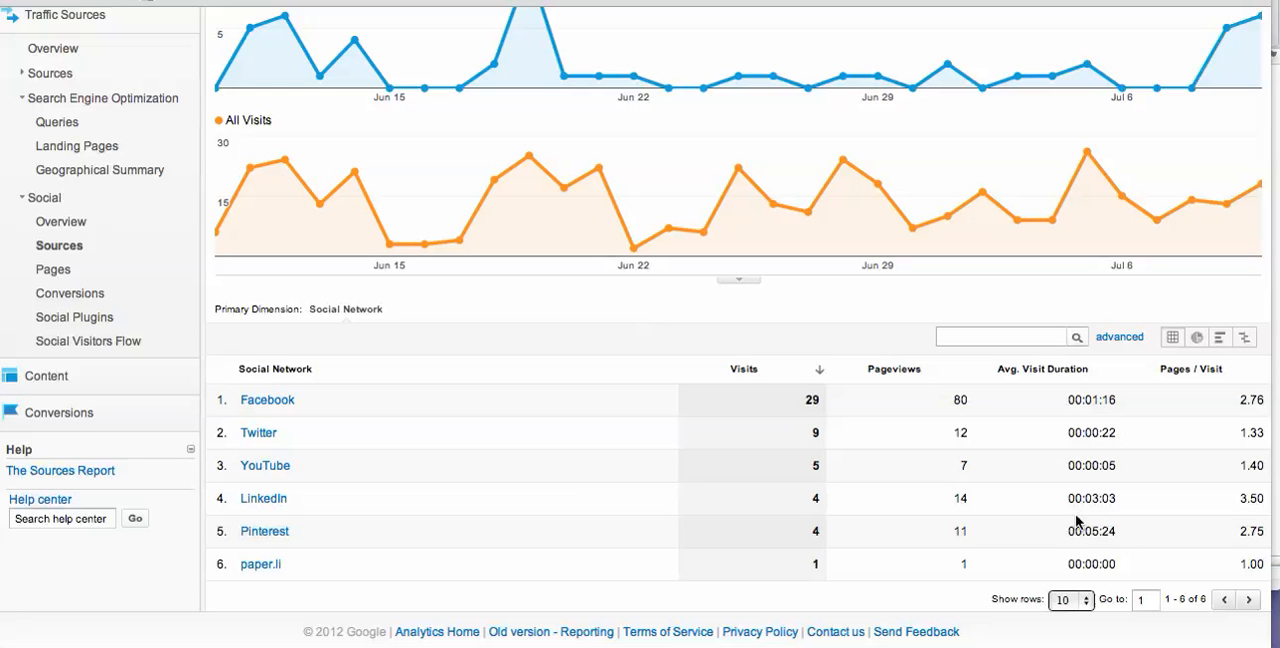
mouse_move(1060, 496)
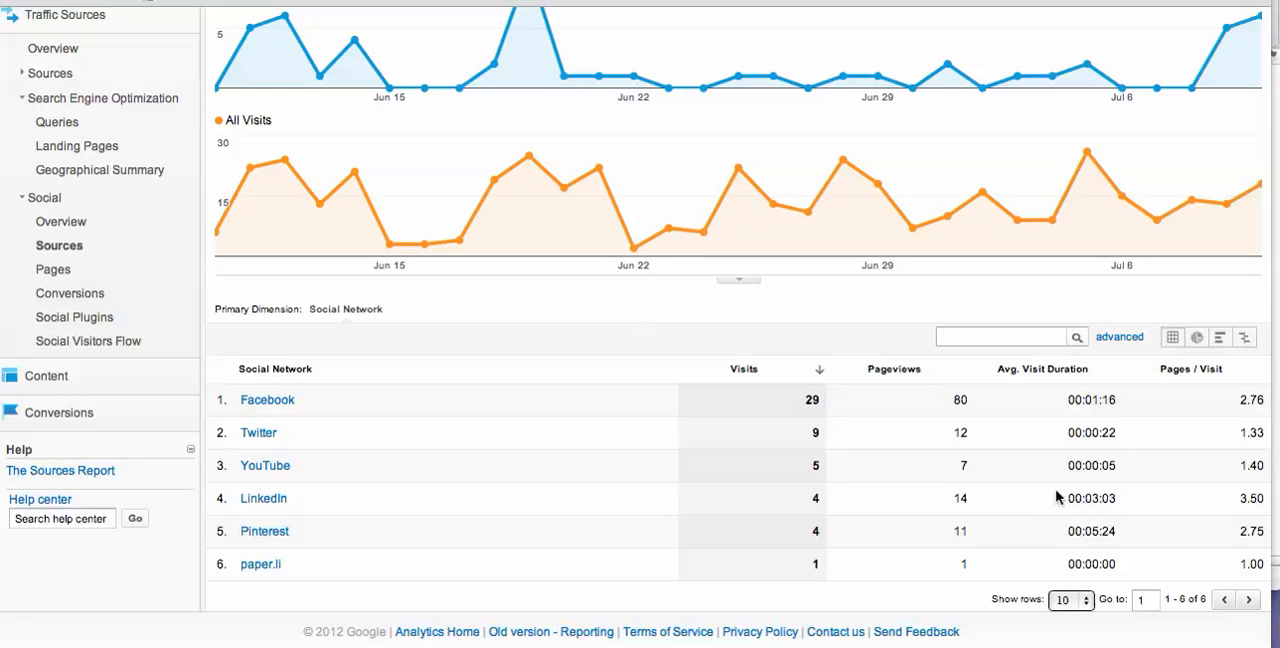
mouse_move(1078, 490)
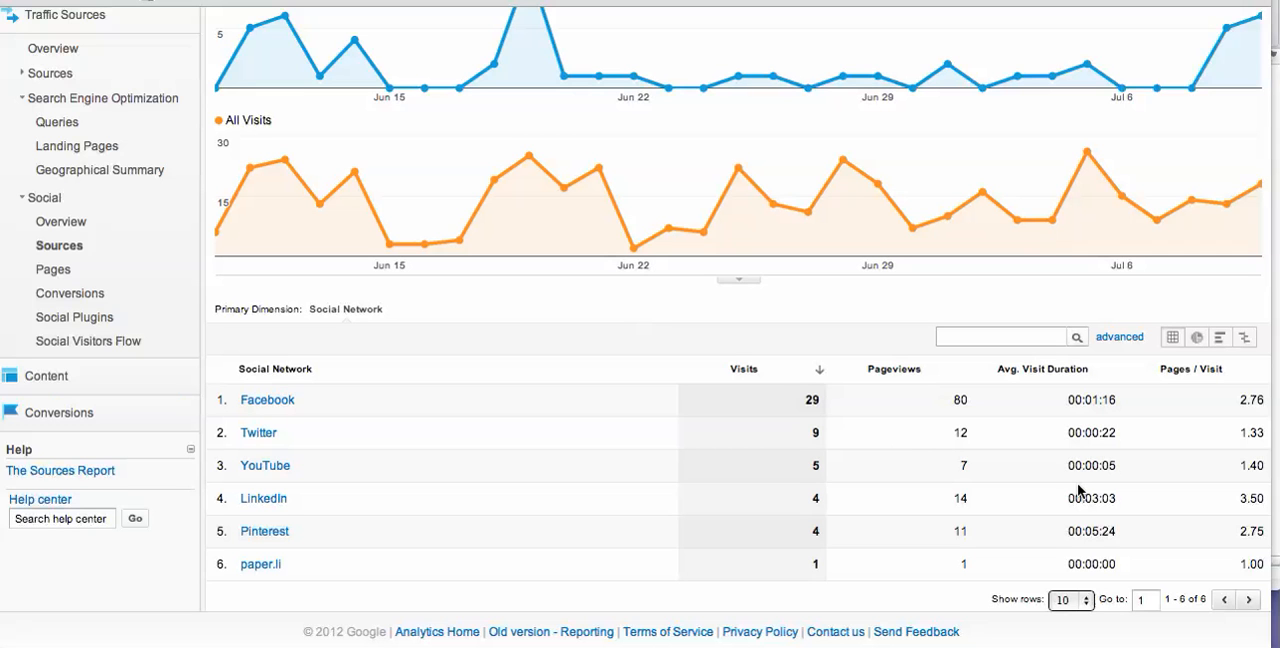
mouse_move(1098, 548)
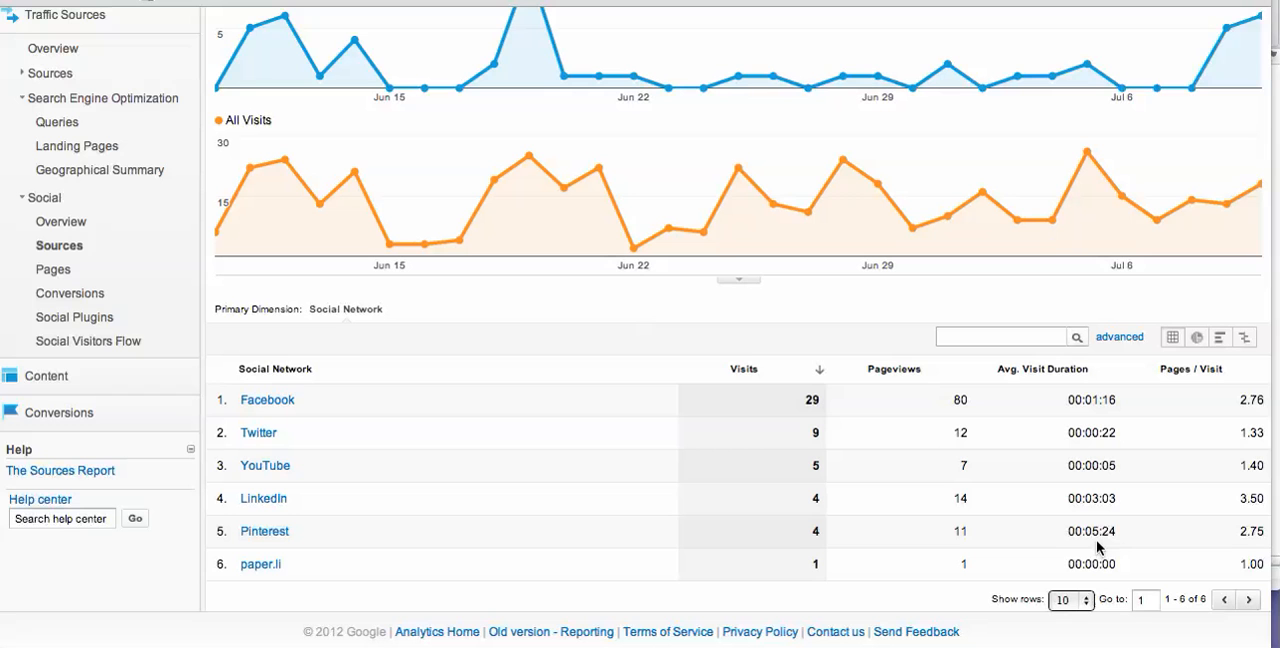
mouse_move(740, 368)
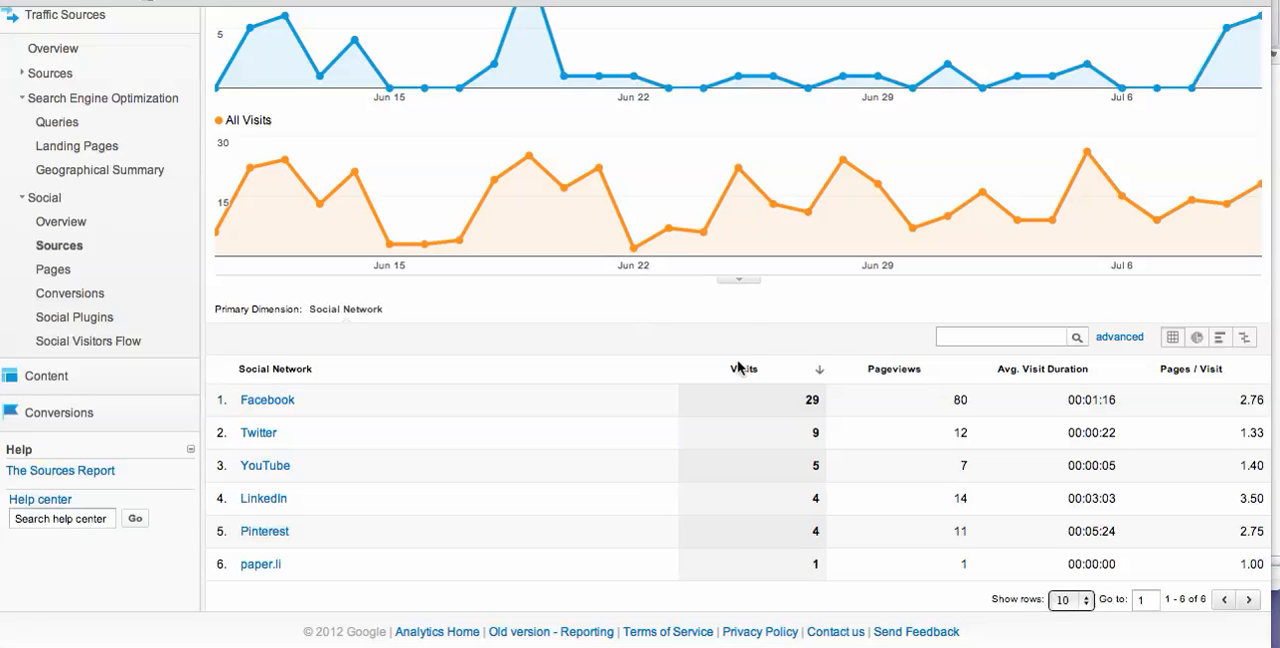
mouse_move(928, 26)
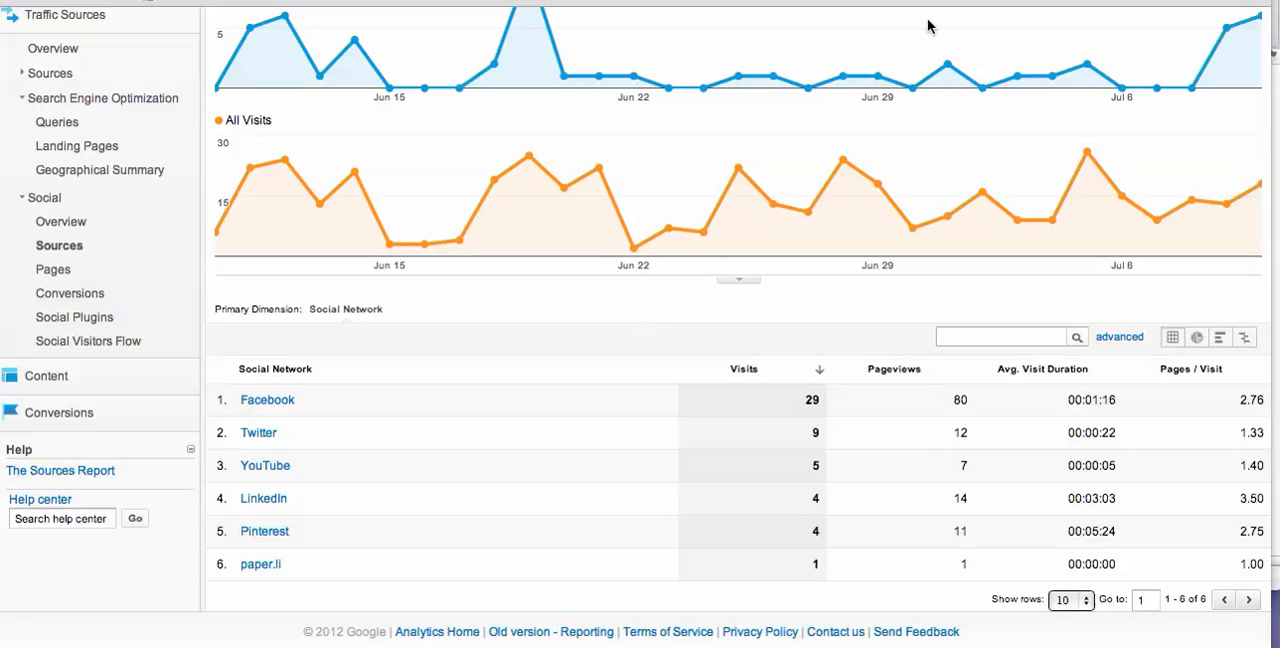